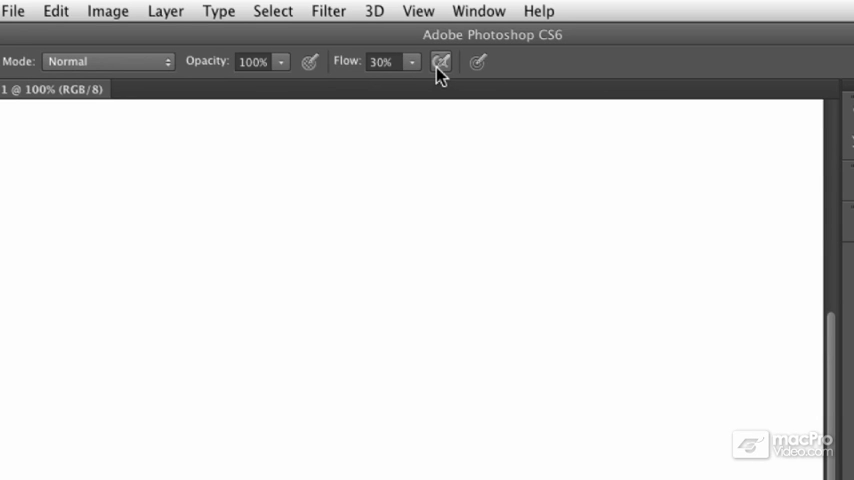
pyautogui.moveTo(440, 62)
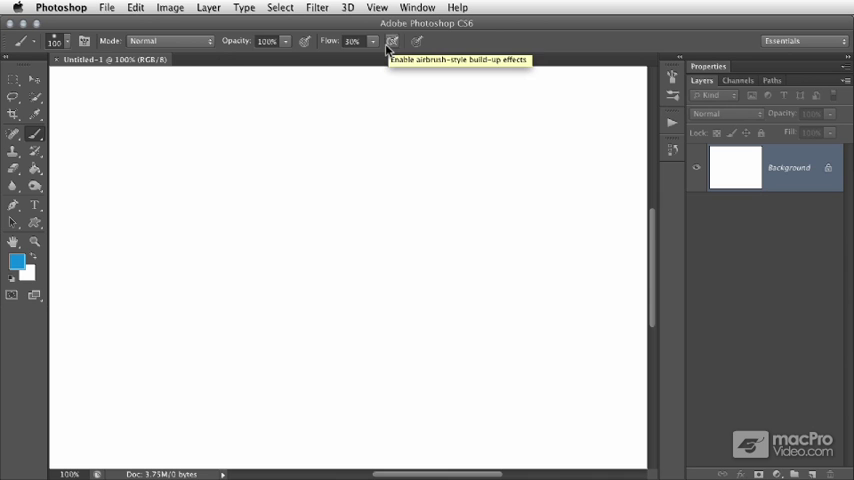
pyautogui.moveTo(141, 130)
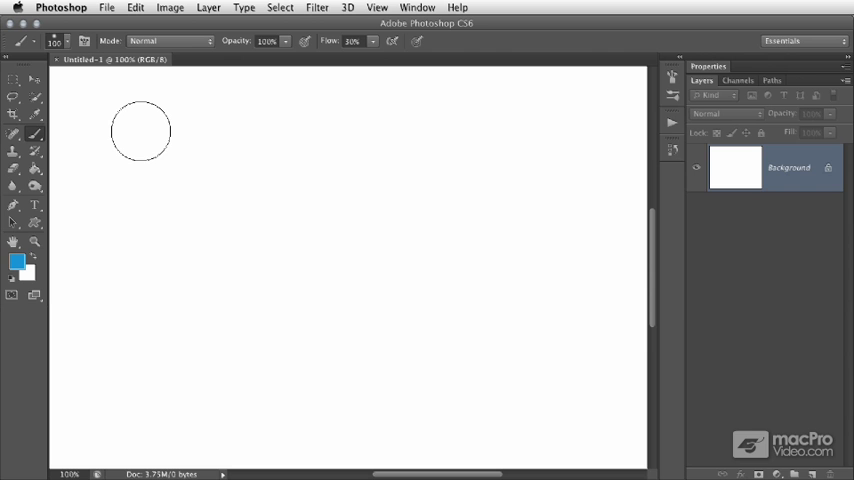
# - Paint a single soft dab at upper left and a wavy stroke at 30% flow
pyautogui.click(140, 131)
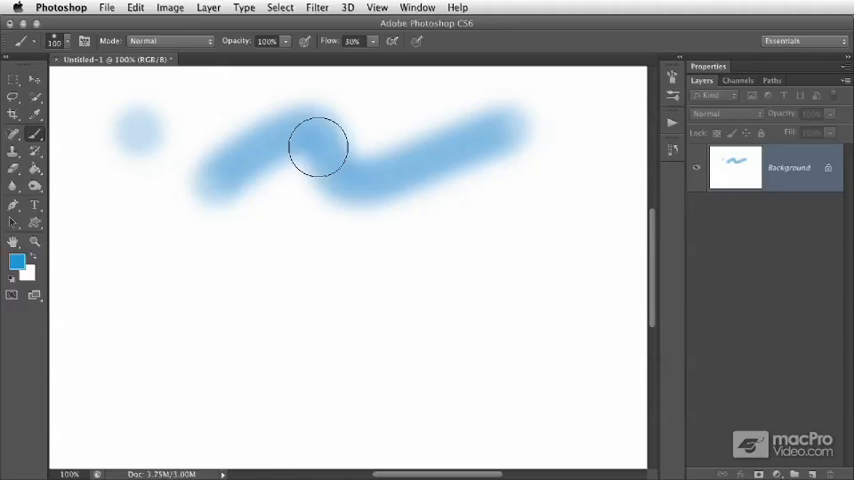
pyautogui.moveTo(320, 147); pyautogui.dragTo(480, 130)
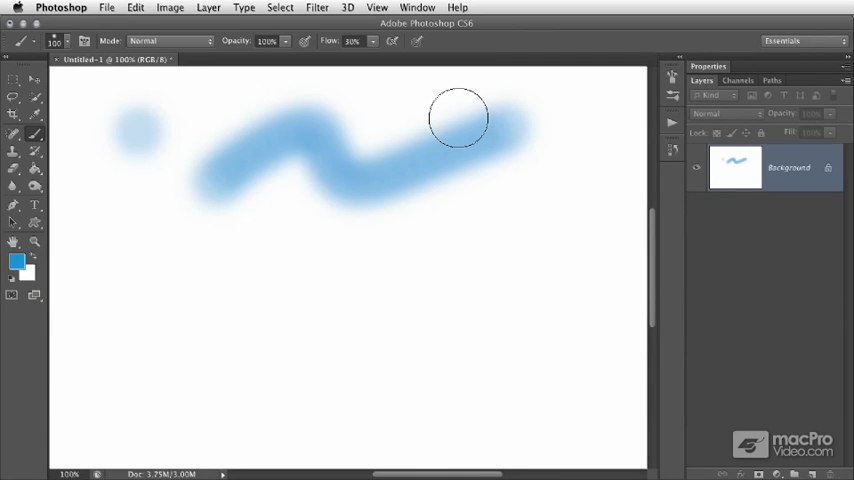
pyautogui.moveTo(449, 118)
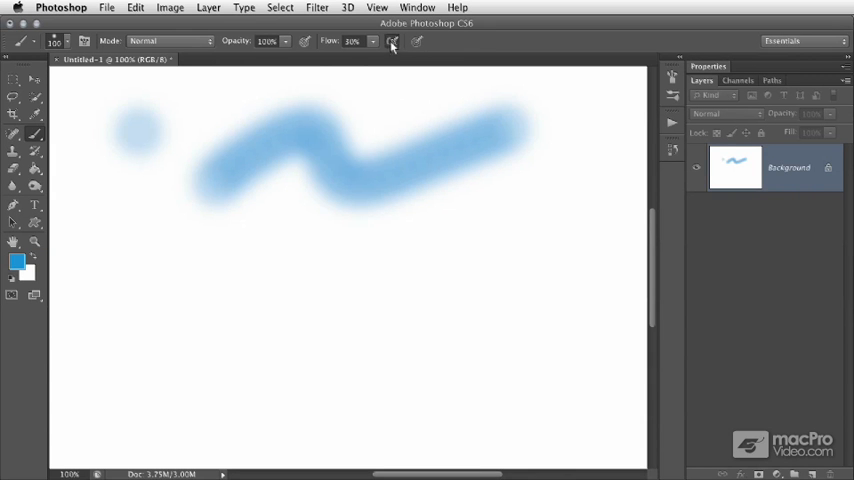
pyautogui.moveTo(135, 293)
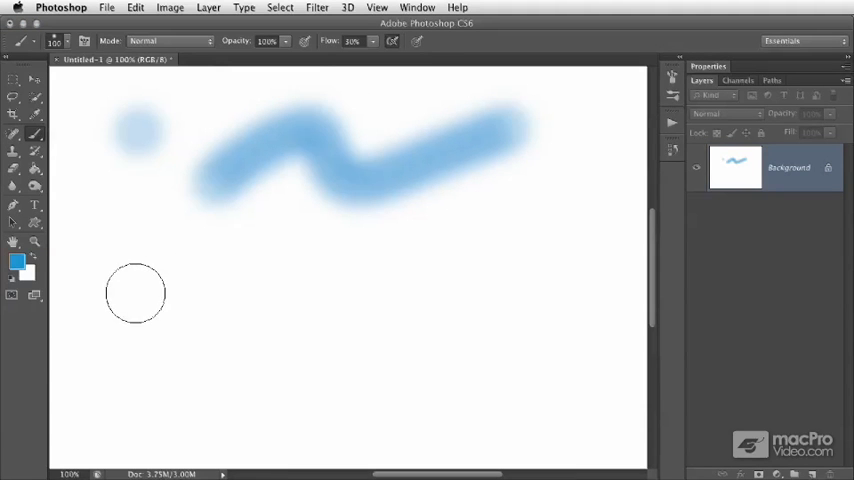
# - Hold the airbrush at lower left to build a dense, solid blue dab
pyautogui.click(135, 292)
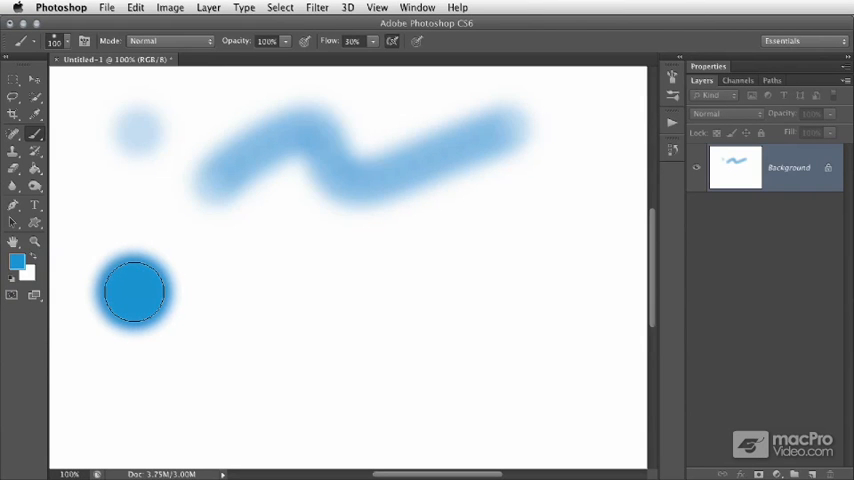
pyautogui.moveTo(227, 306)
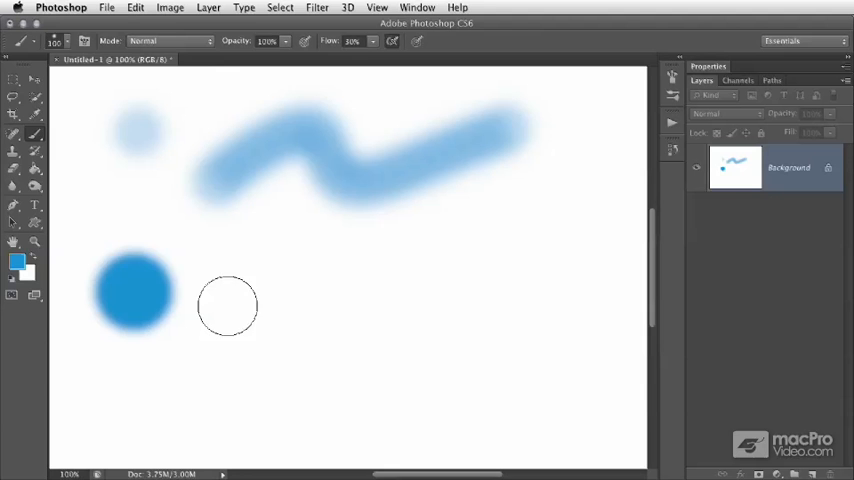
pyautogui.moveTo(240, 283)
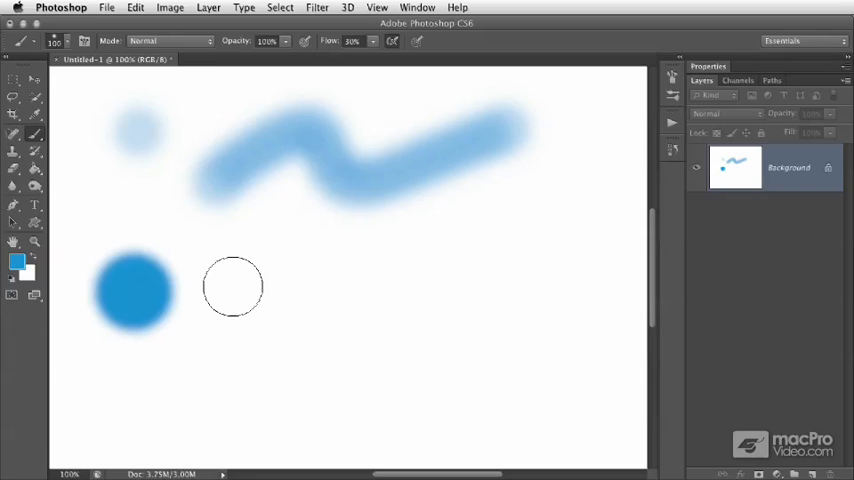
pyautogui.moveTo(227, 296)
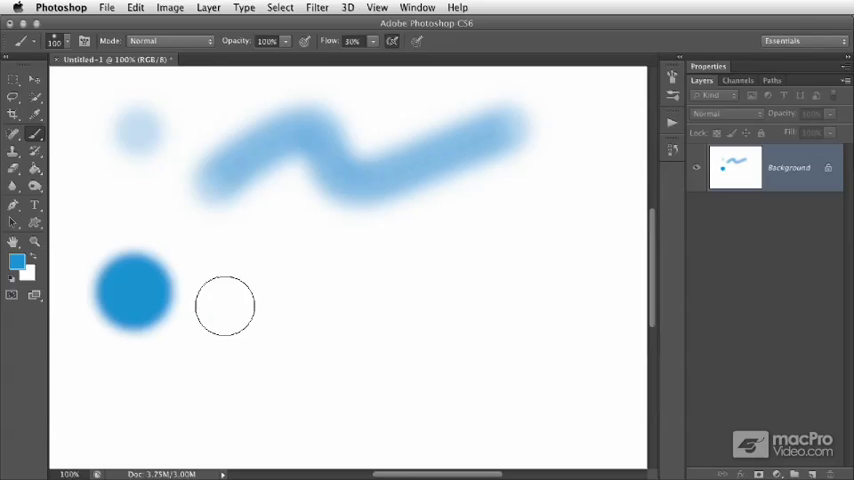
# - Drag a wavy airbrush stroke below the first, then darken its right end
pyautogui.moveTo(225, 305); pyautogui.dragTo(353, 317)
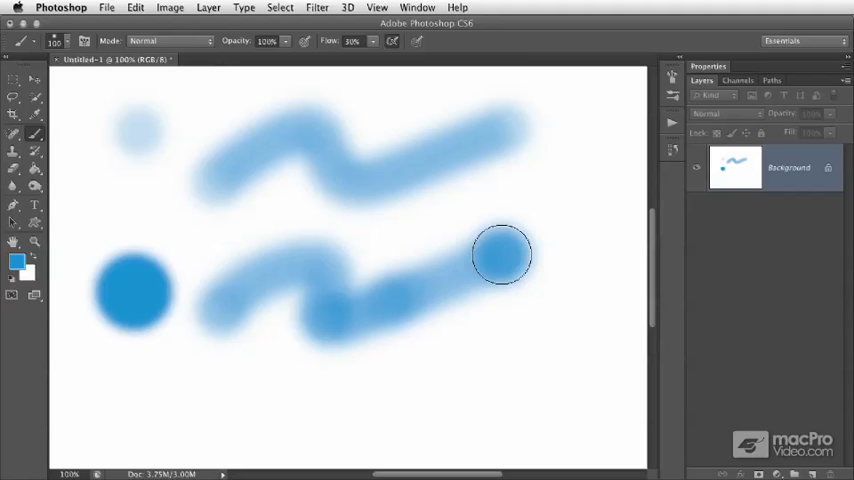
pyautogui.moveTo(502, 255); pyautogui.dragTo(425, 280)
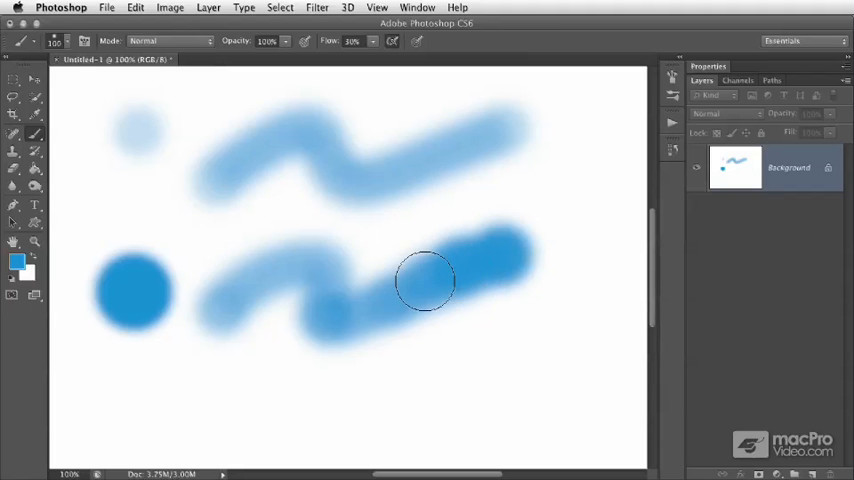